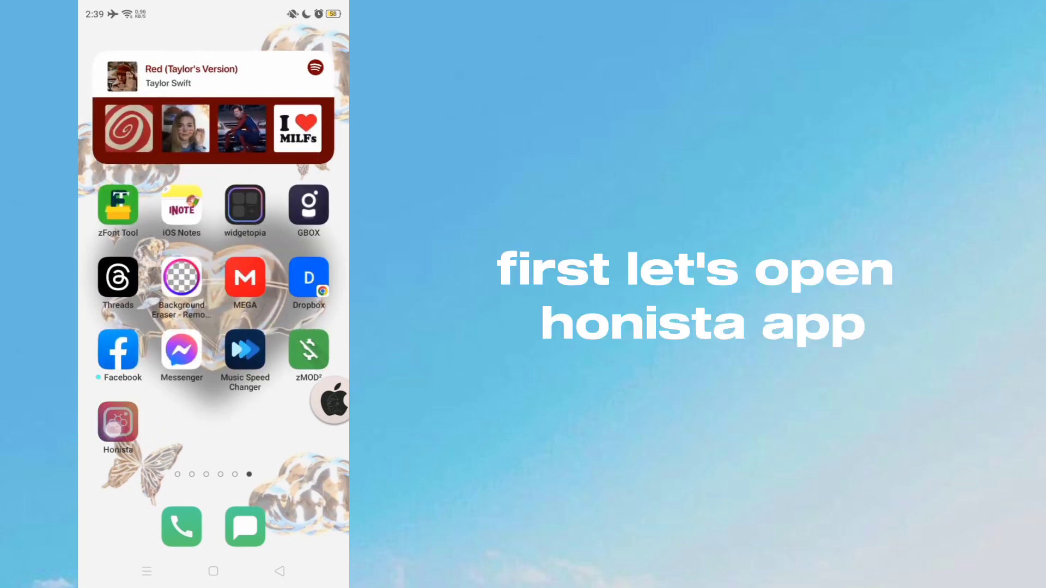
Launch Honista and open an empty new note from the messages inbox, with no music option.
left_click(117, 412)
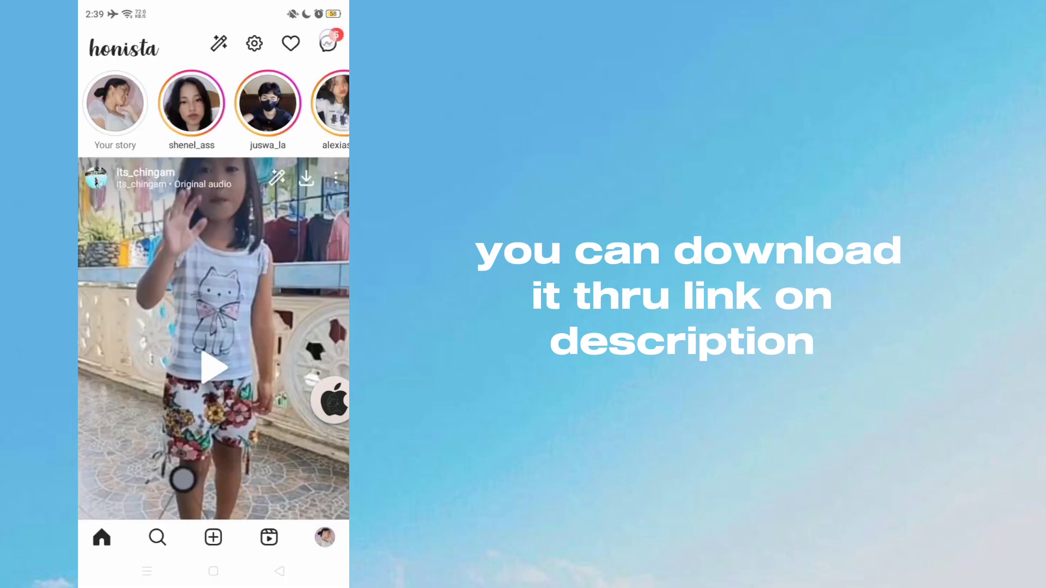
left_click(327, 43)
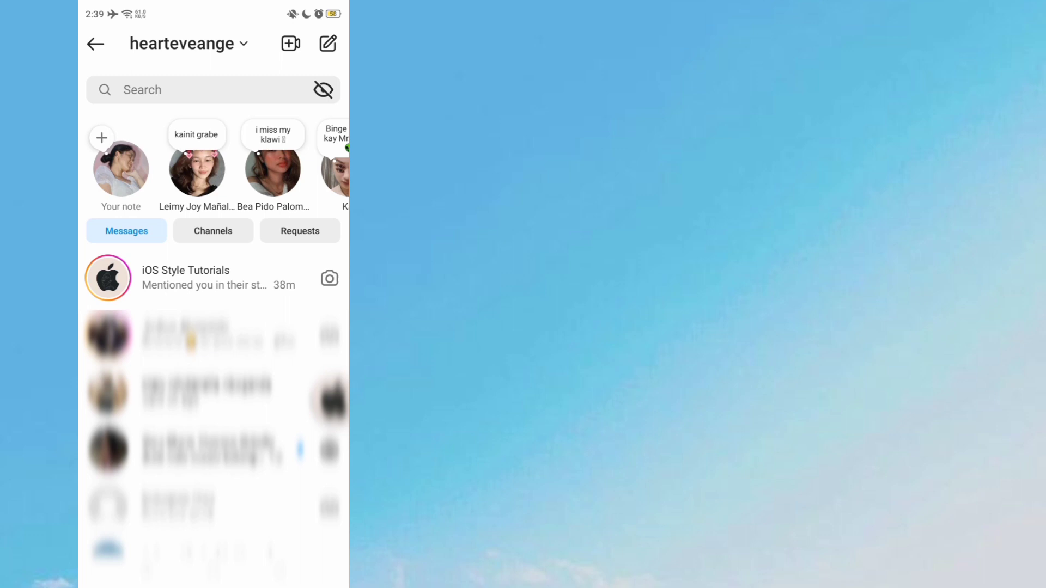
left_click(121, 160)
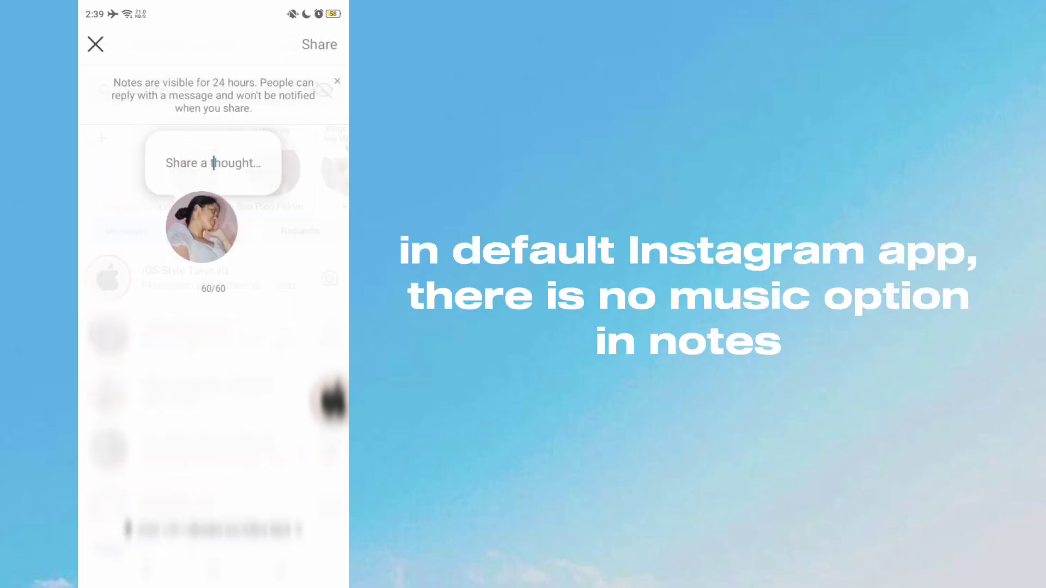
left_click(213, 162)
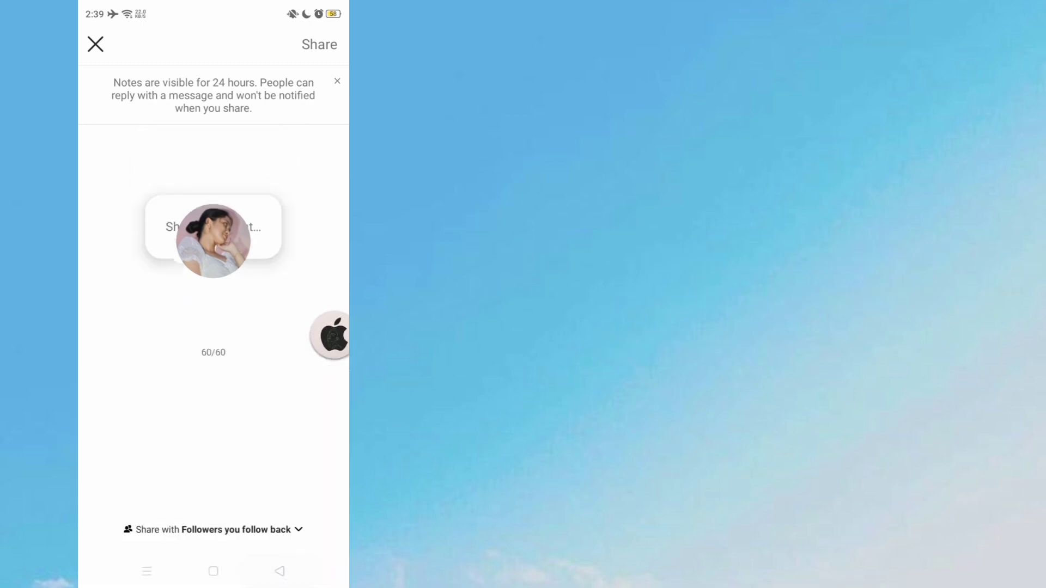
Search Honista's Instagram Secret Options for 'developer' from the settings gear.
left_click(95, 44)
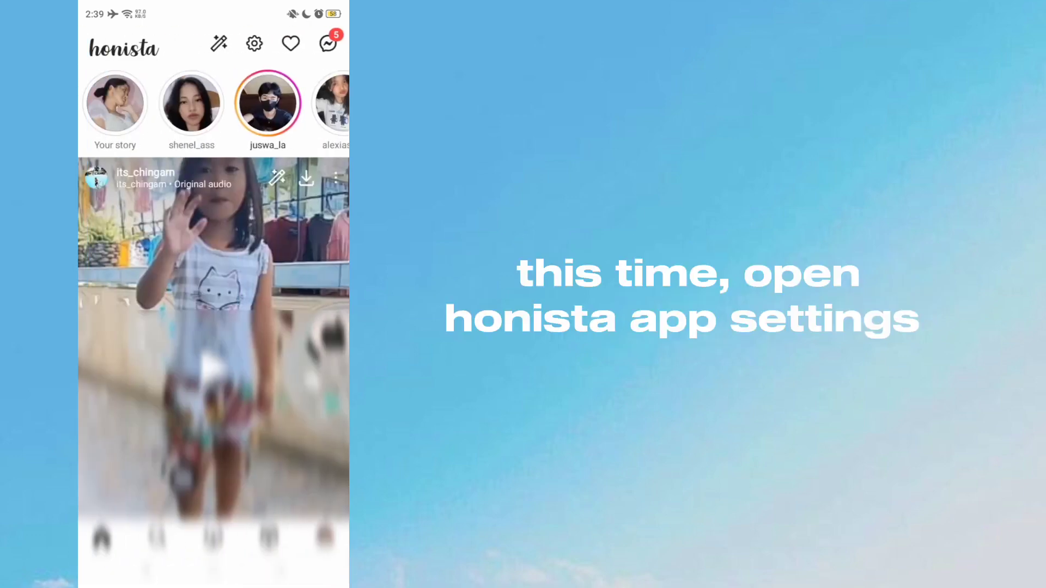
left_click(253, 44)
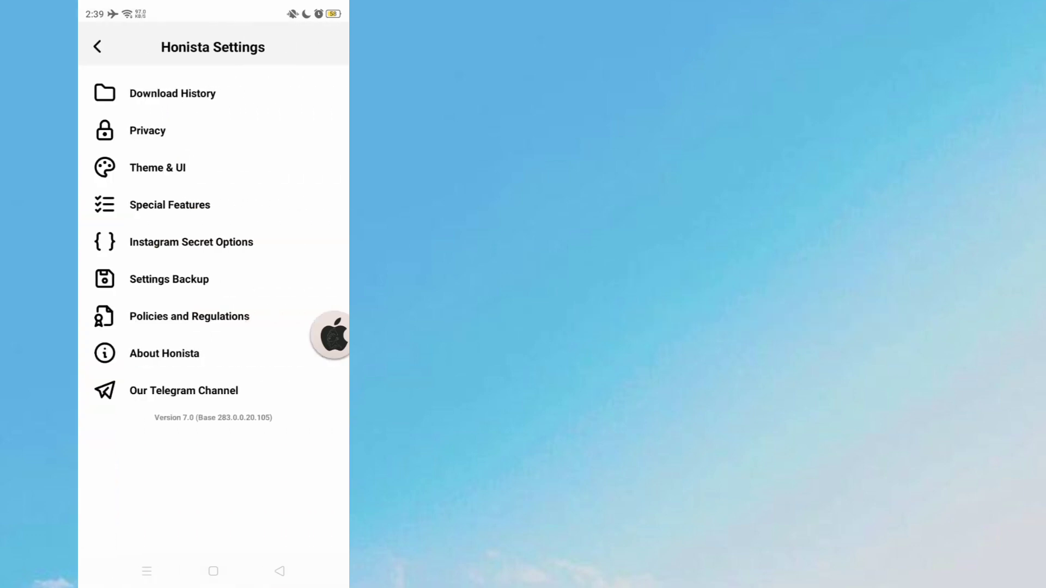
left_click(191, 242)
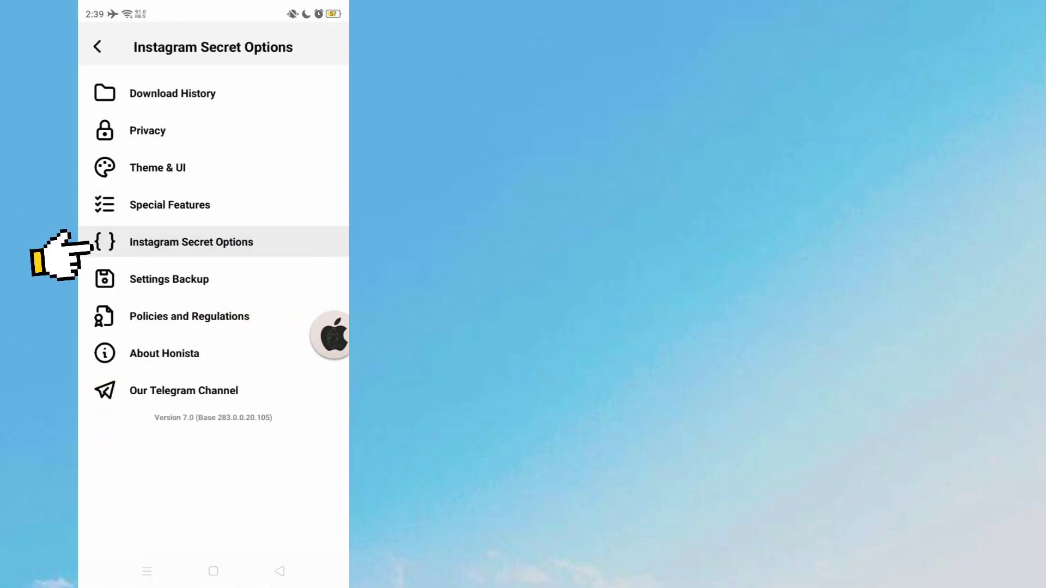
left_click(191, 241)
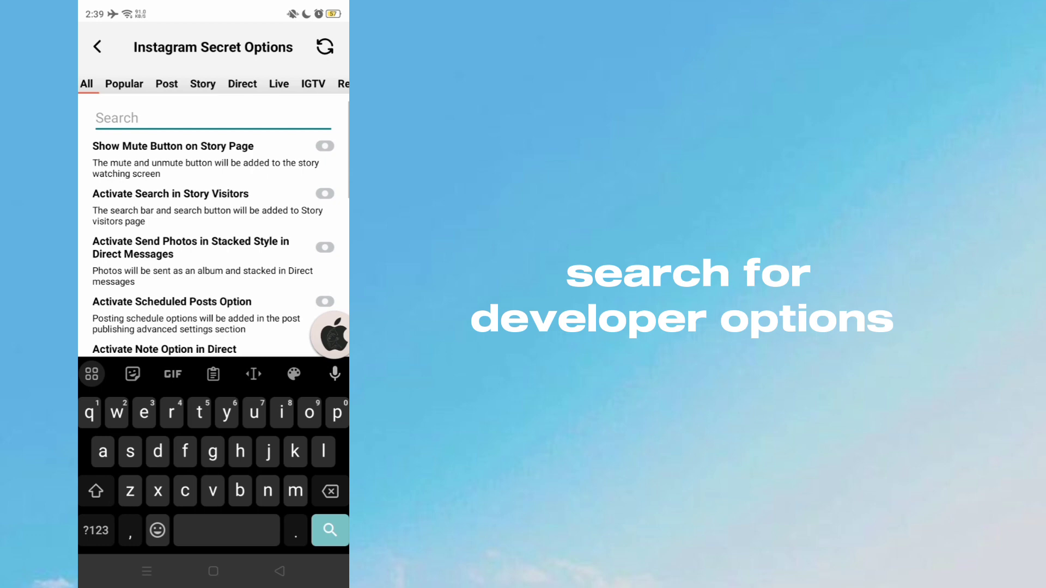
type("developer")
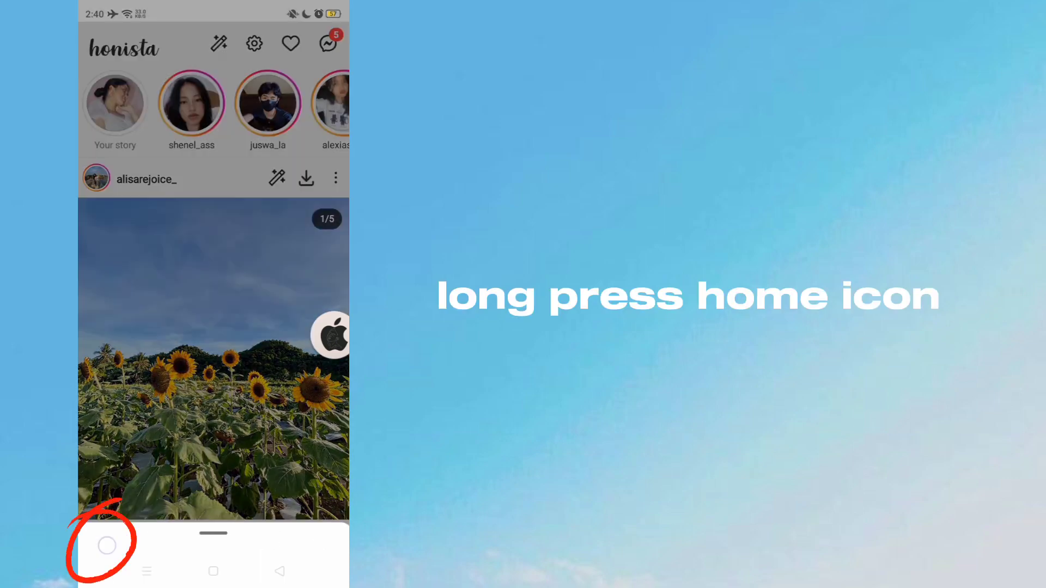
Search Quick Experiments for 'music notes' and switch the experiment to enabled.
left_click(106, 545)
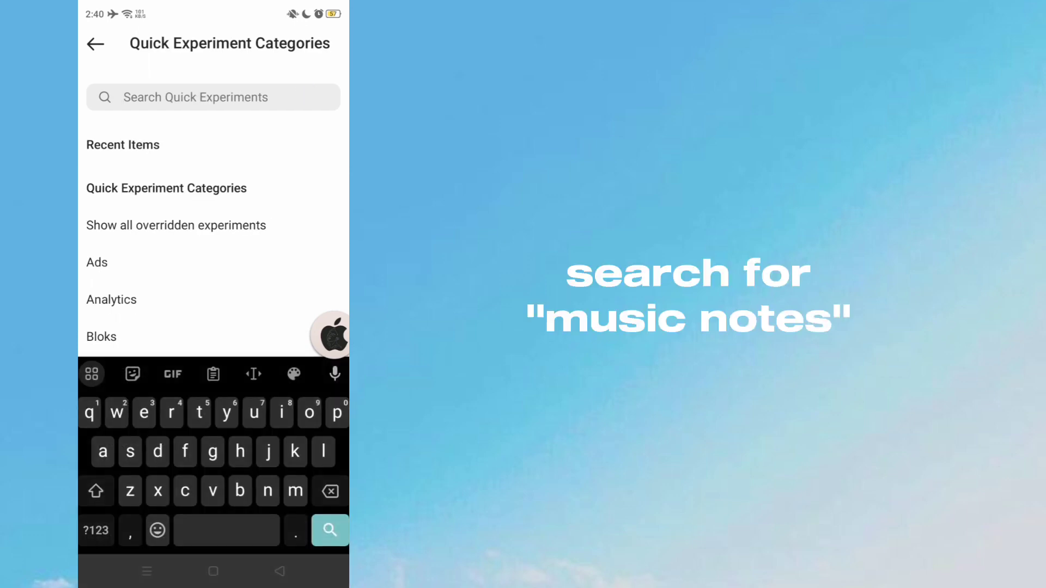
type("music notes")
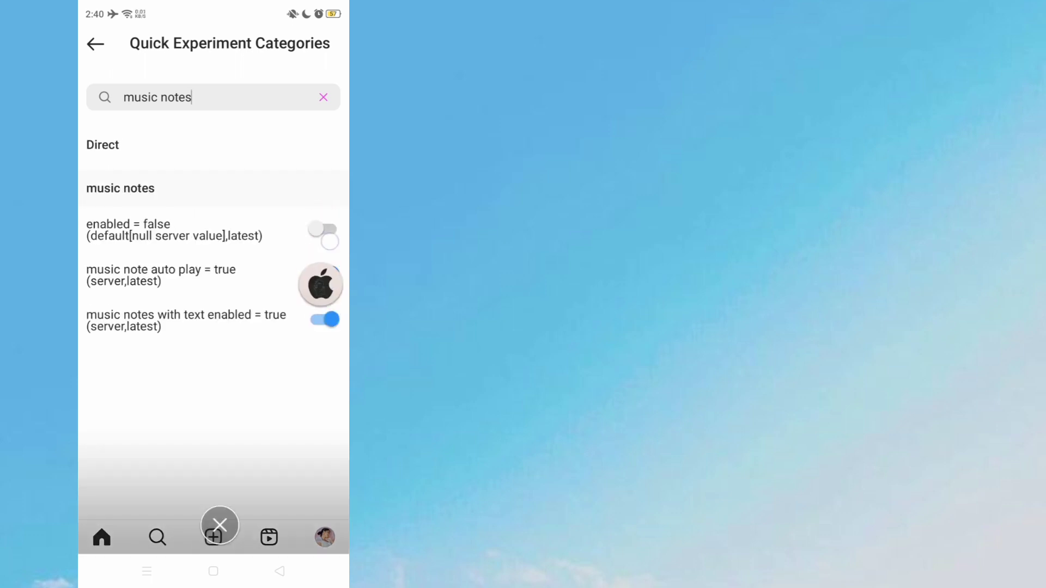
left_click(324, 228)
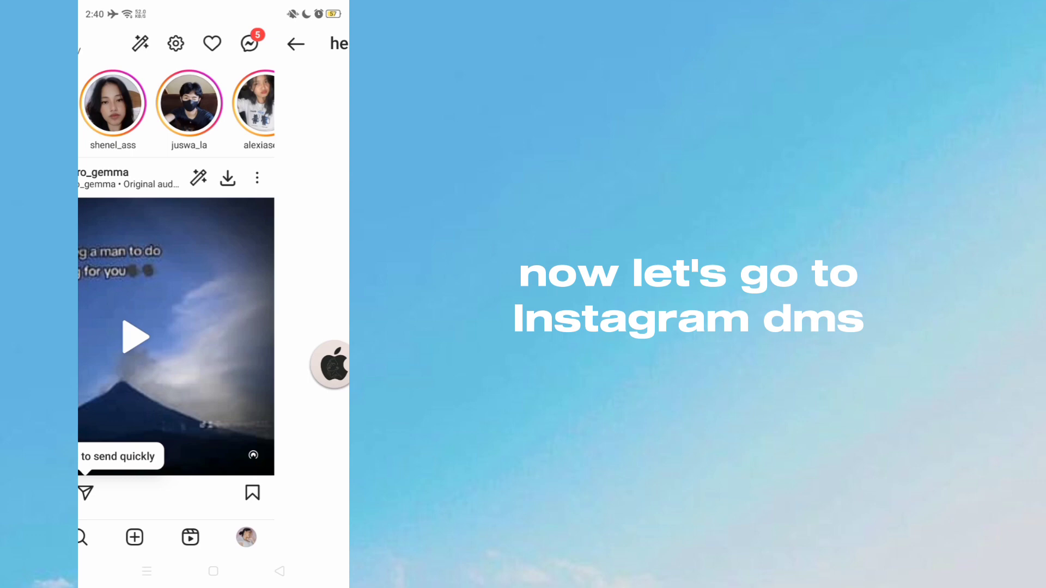
Start a new note from the inbox and open its music song picker.
left_click(250, 44)
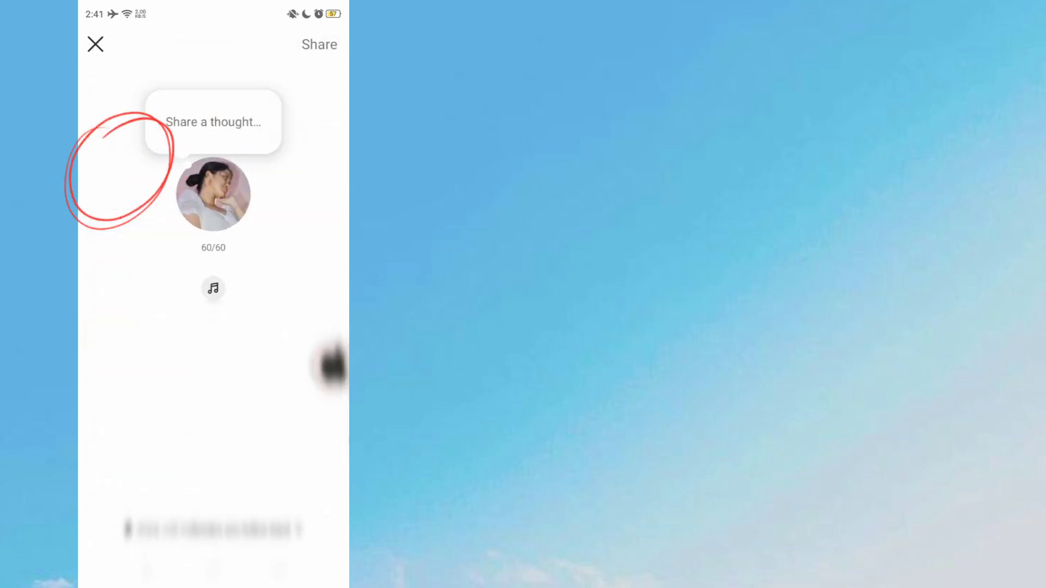
left_click(213, 288)
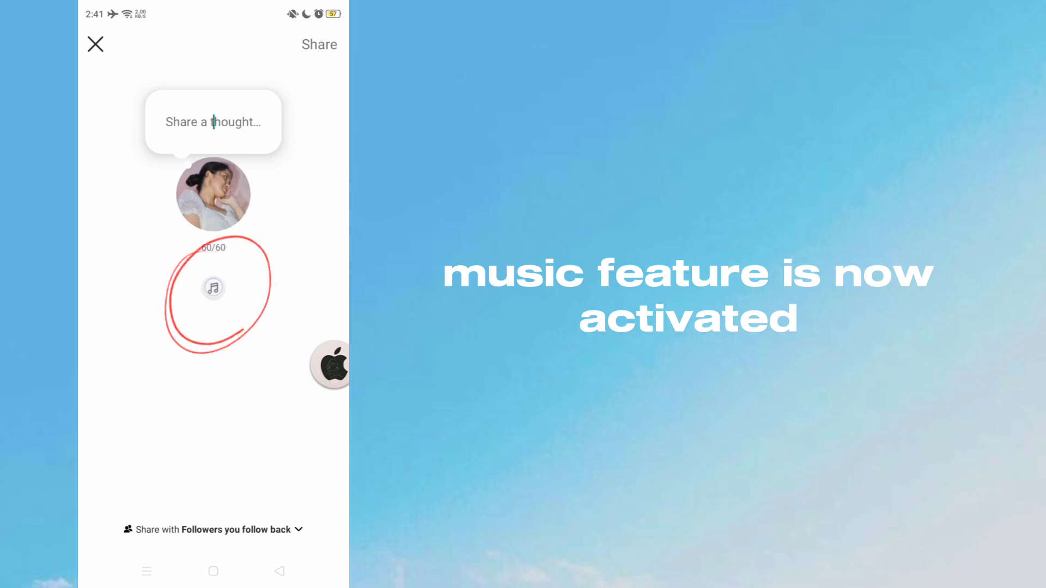
left_click(213, 288)
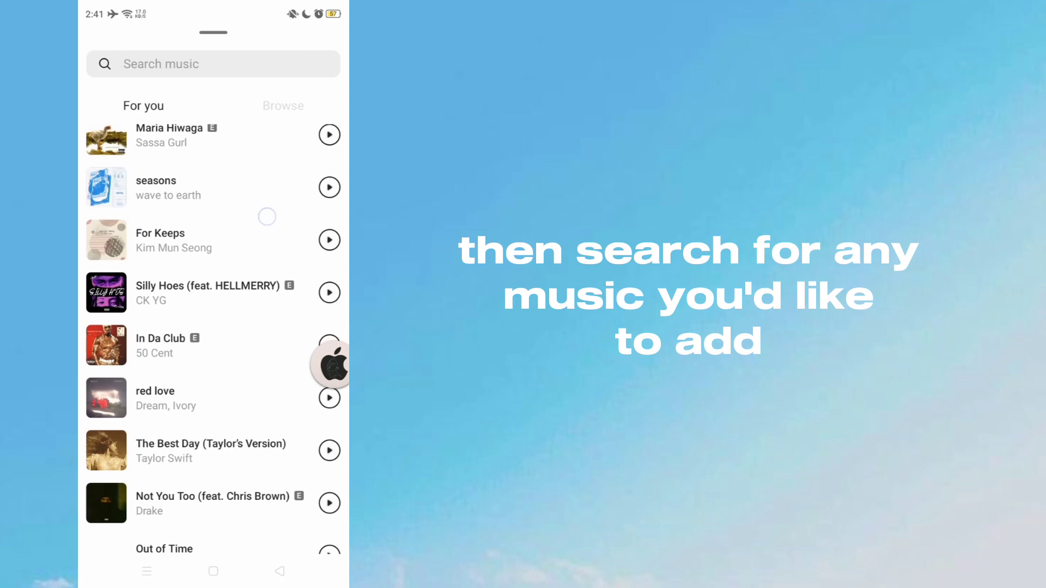
Search 'sped up' and pick 'moonlight (kali uchis) (sped up version)'.
type("sped up")
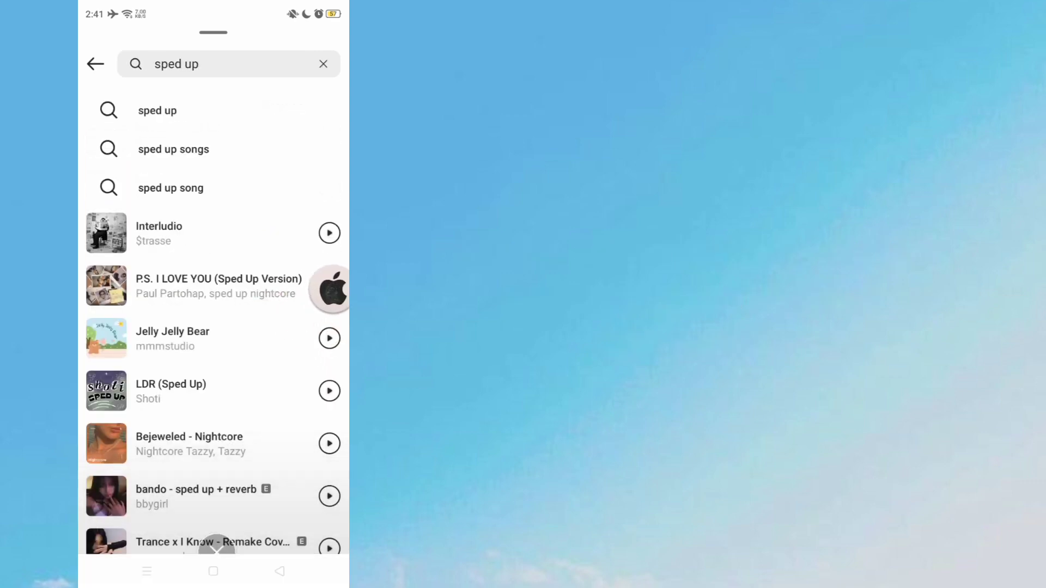
scroll("down", 3)
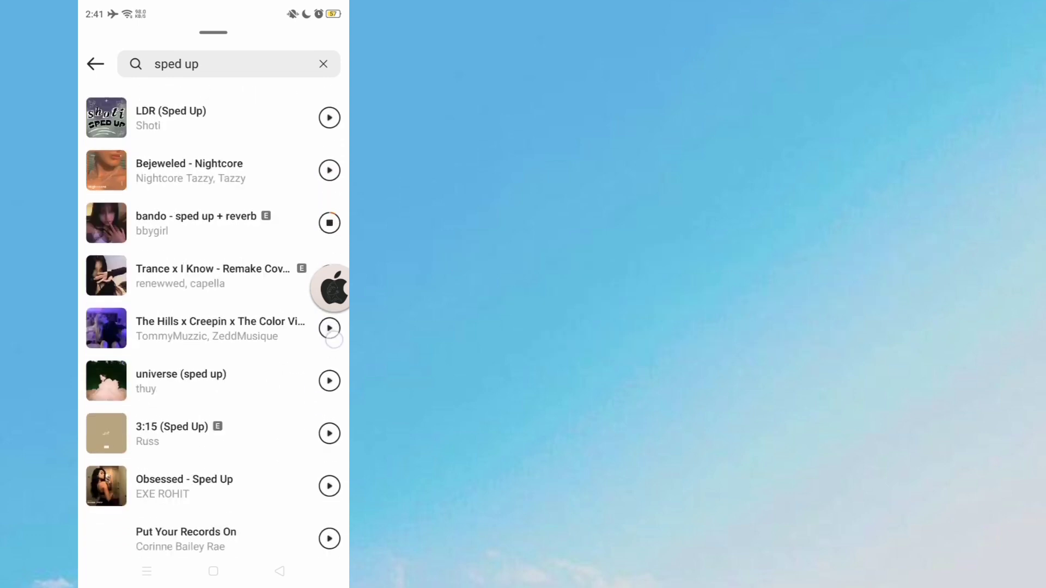
scroll("up", 3)
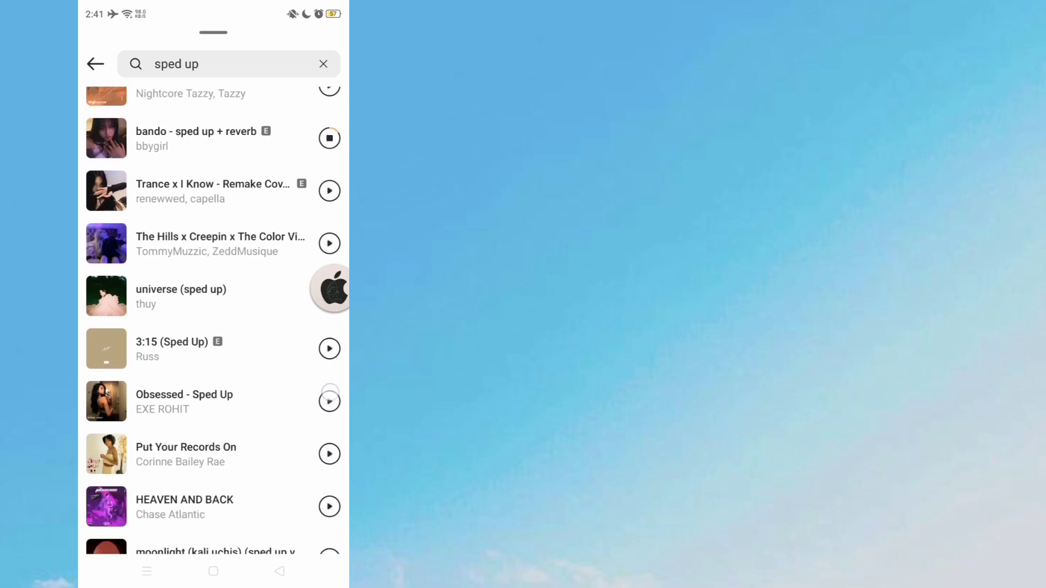
scroll("up", 3)
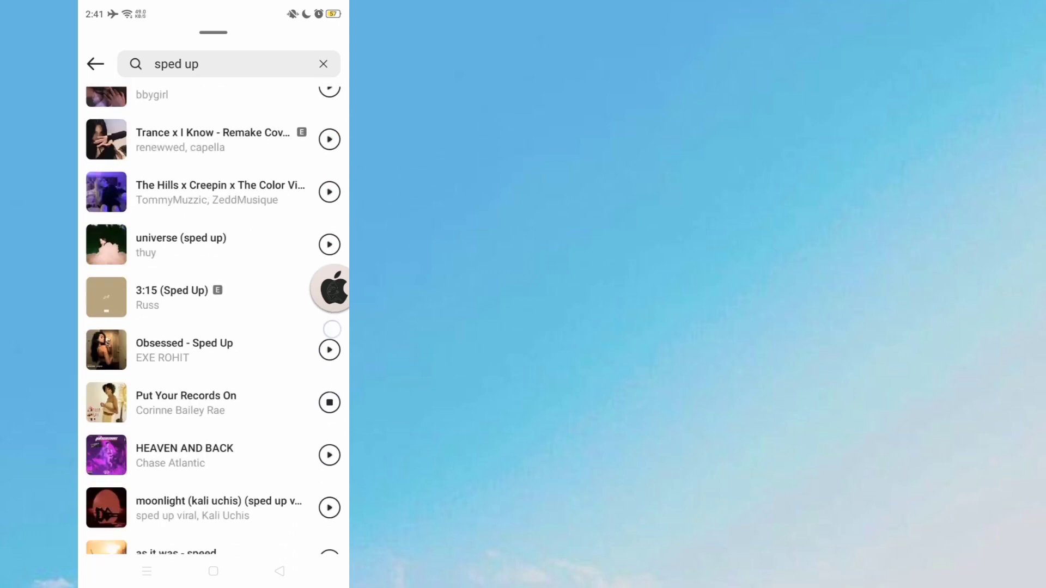
scroll("up", 3)
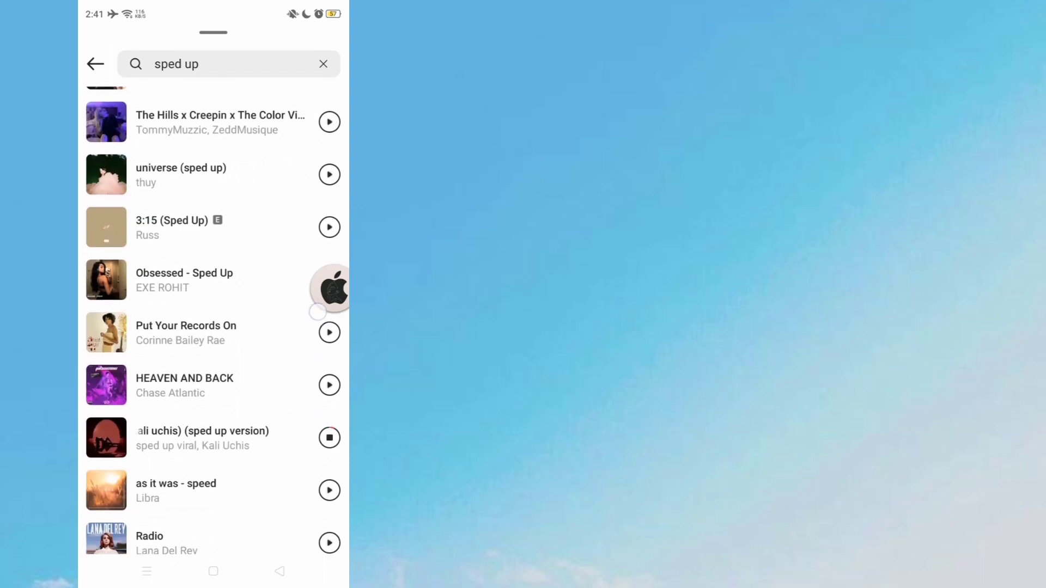
left_click(329, 437)
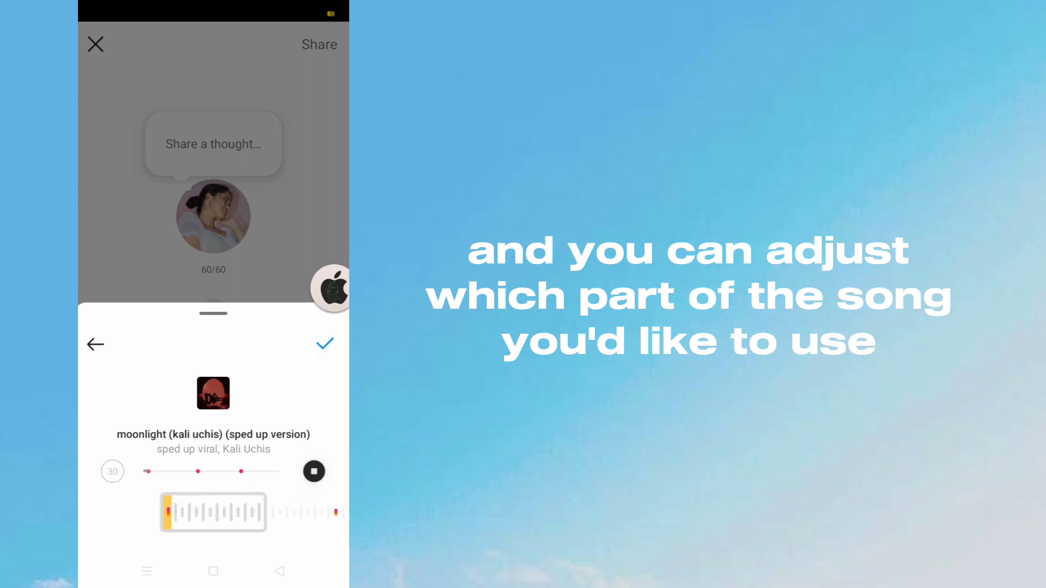
Confirm the moonlight clip, add a heart kaomoji caption, and share the note.
left_click(324, 343)
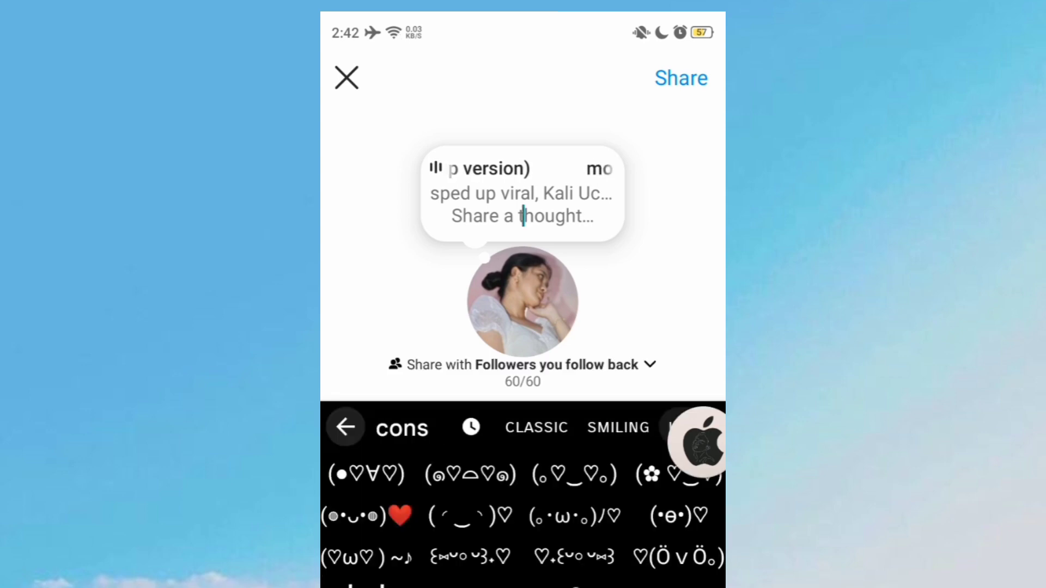
left_click(469, 474)
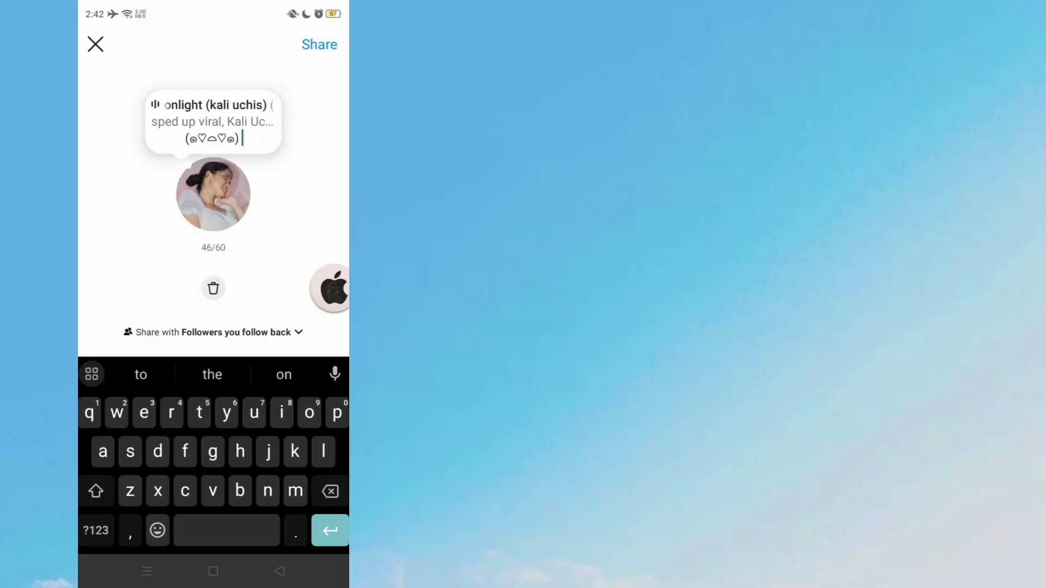
left_click(95, 44)
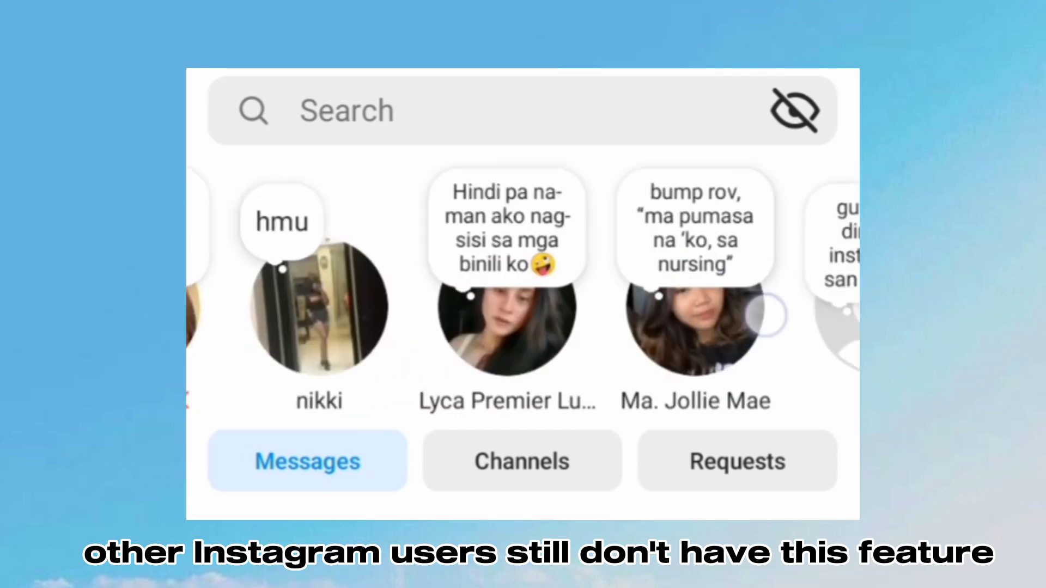
scroll("left", 3)
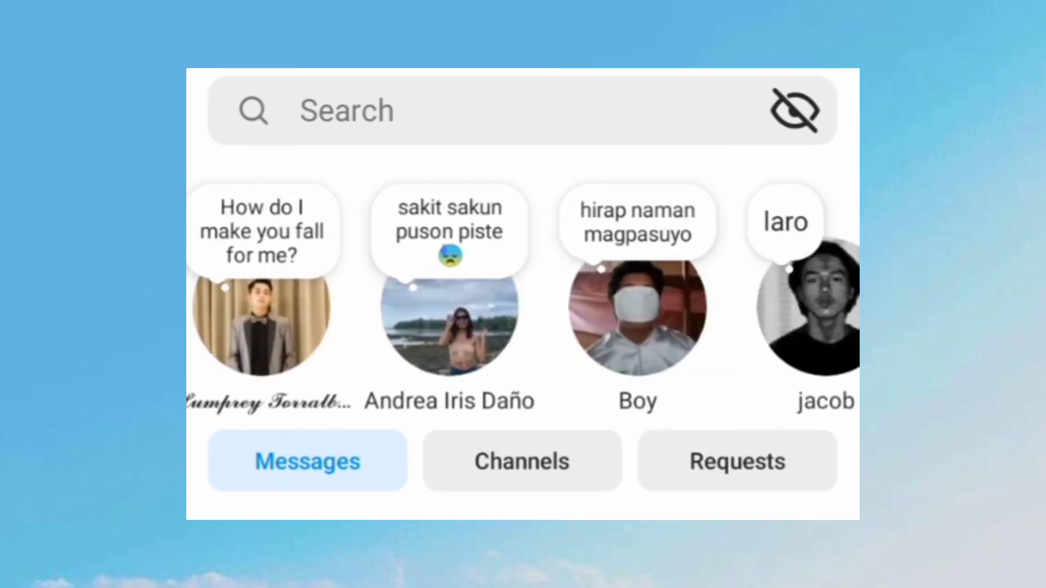